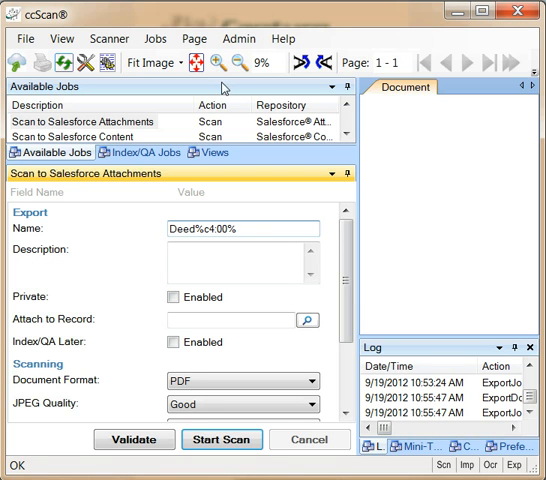
- Look up the Account record matching Account.Name LIKE * and fill its ID into Attach to Record
left_click(144, 36)
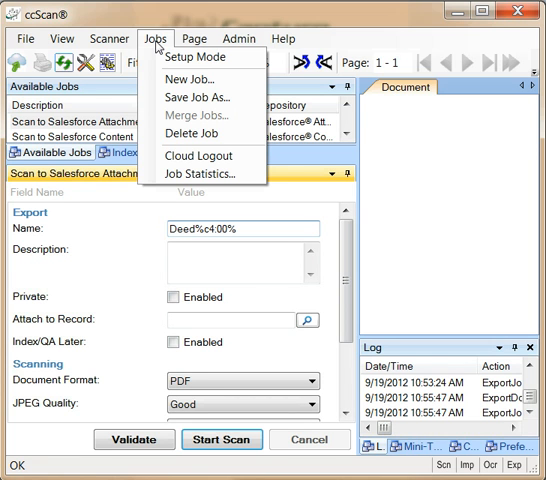
left_click(184, 78)
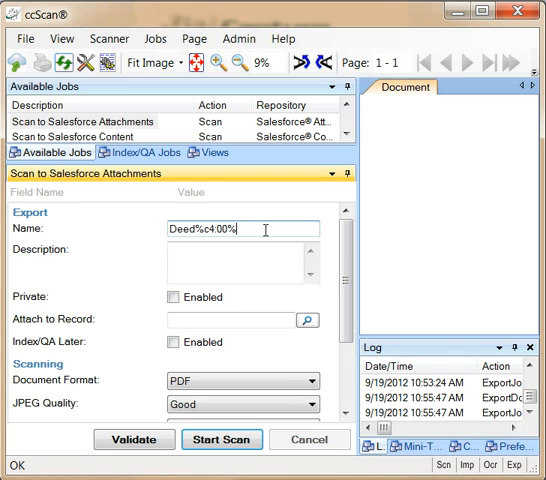
mouse_move(204, 326)
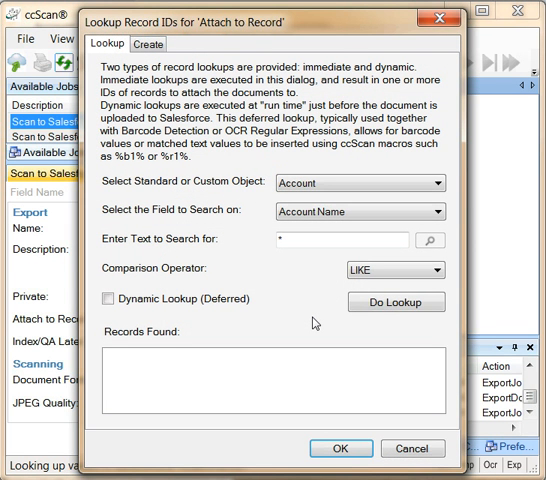
mouse_move(332, 324)
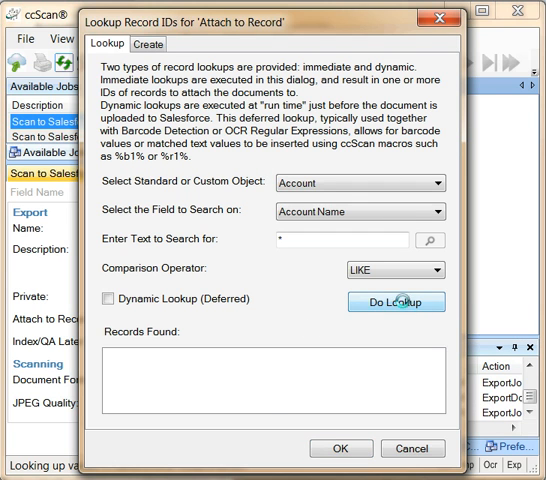
left_click(396, 300)
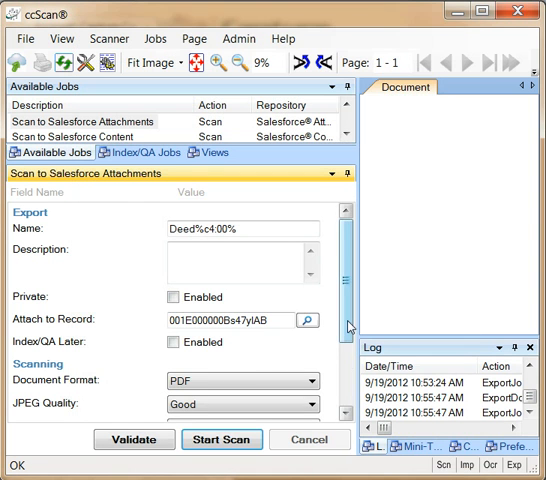
- Scan the deed with Pixel Color Black&White and store it as a Salesforce attachment
scroll("down", 3)
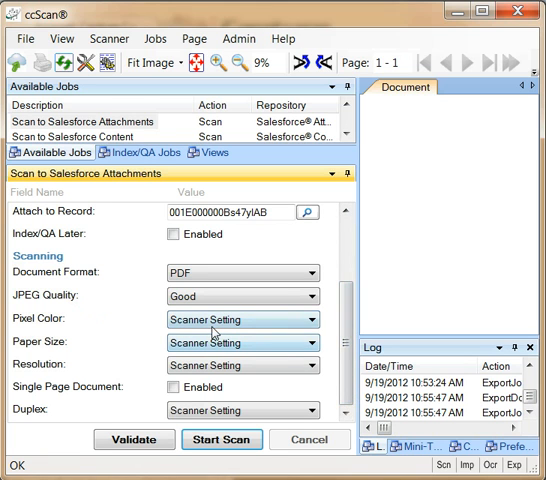
mouse_move(212, 332)
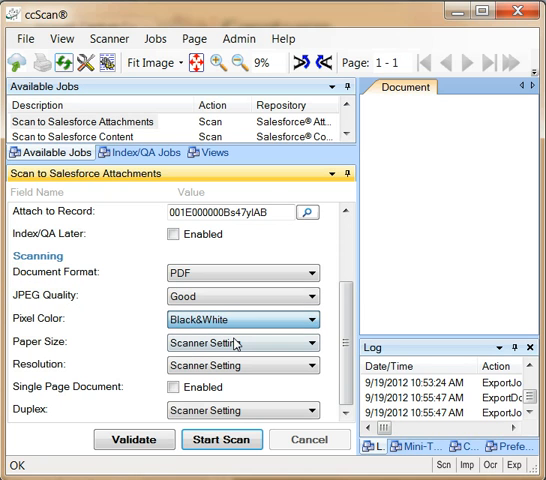
mouse_move(244, 342)
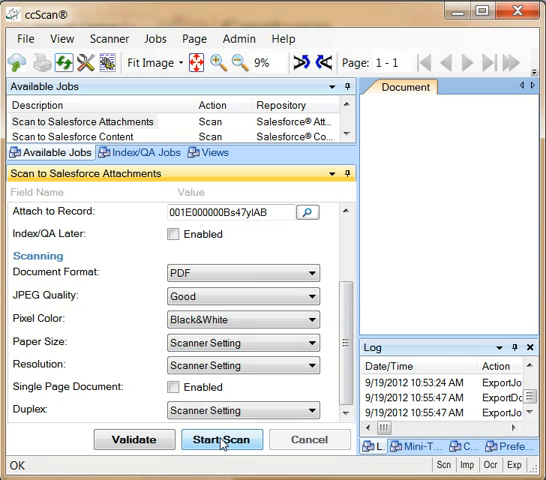
left_click(224, 438)
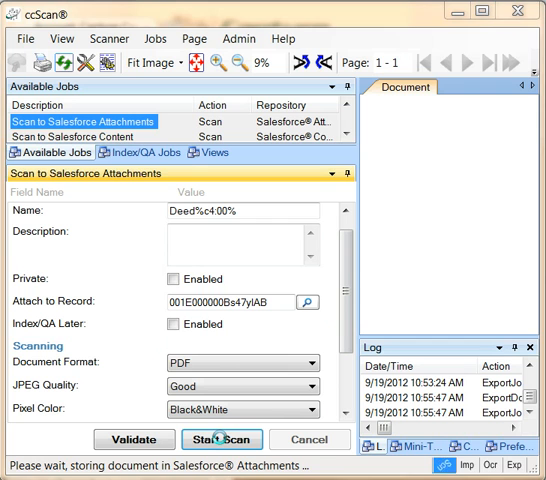
left_click(226, 442)
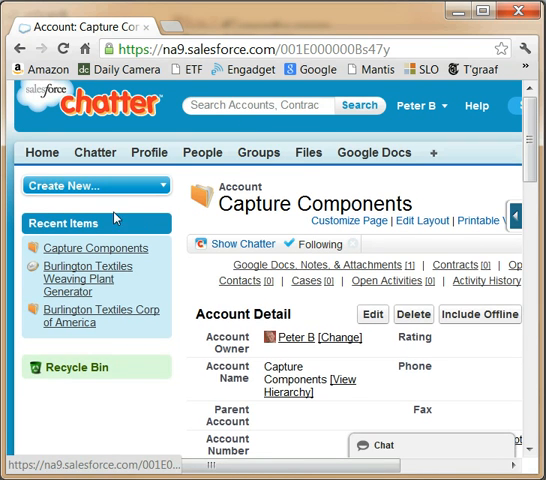
- Scroll the Capture Components account to confirm Deed15.pdf is listed under Notes & Attachments
scroll("down", 3)
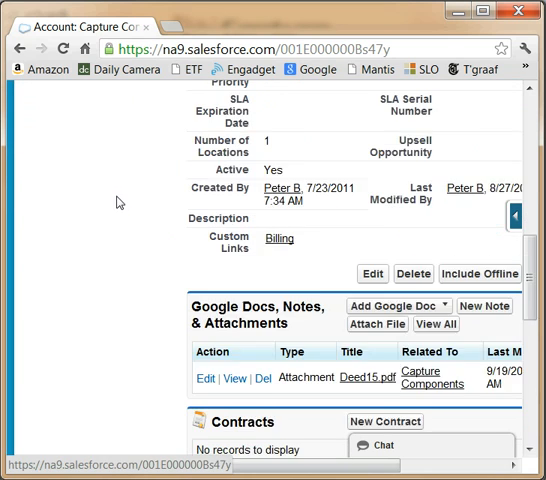
scroll("down", 3)
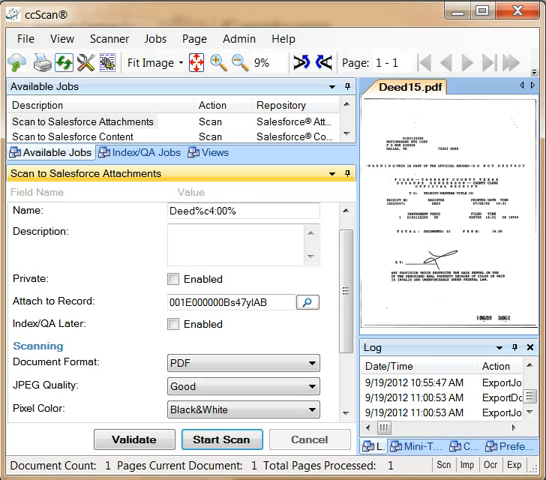
mouse_move(112, 152)
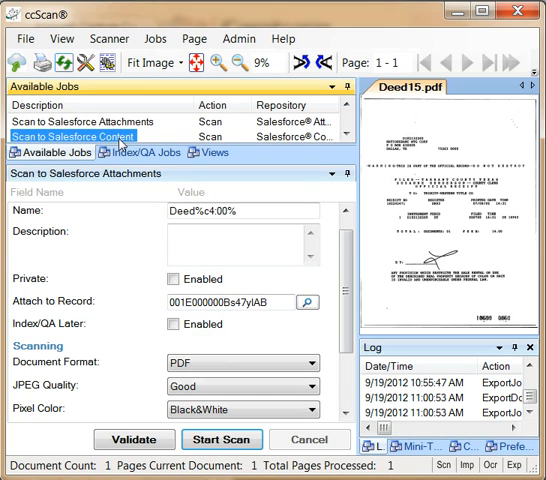
- Select the Scan to Salesforce Content job from Available Jobs
left_click(80, 136)
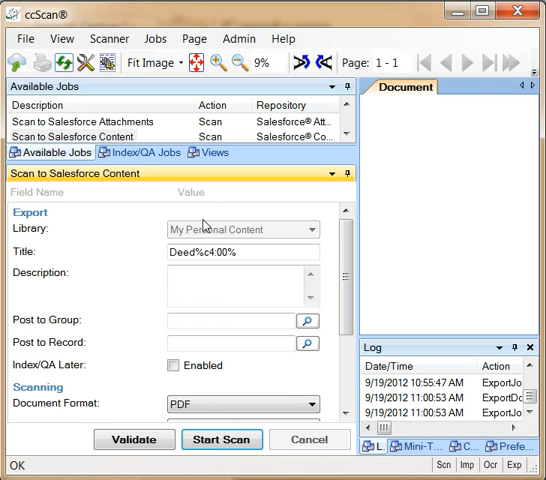
mouse_move(248, 250)
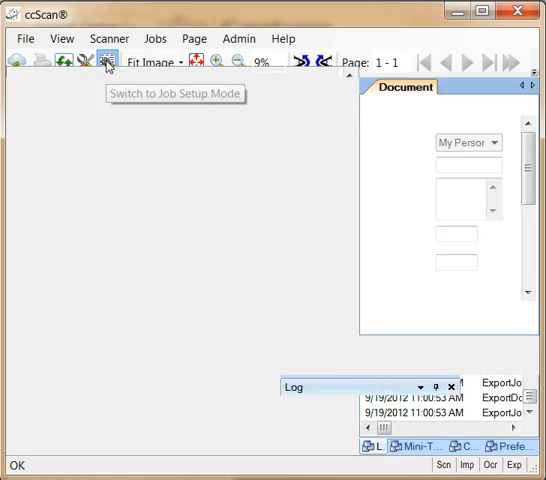
- In Setup Job, show Date Contract Signed and Date Start of Work and choose an Invoice Schedule
left_click(108, 62)
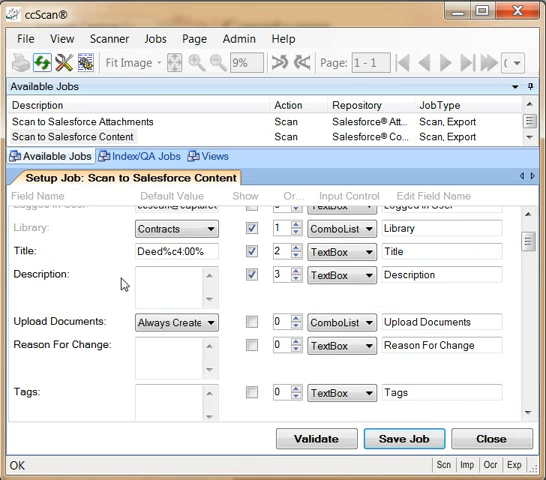
scroll("down", 3)
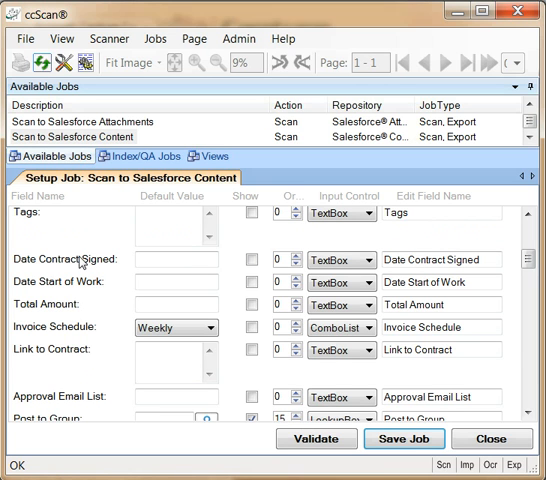
mouse_move(254, 260)
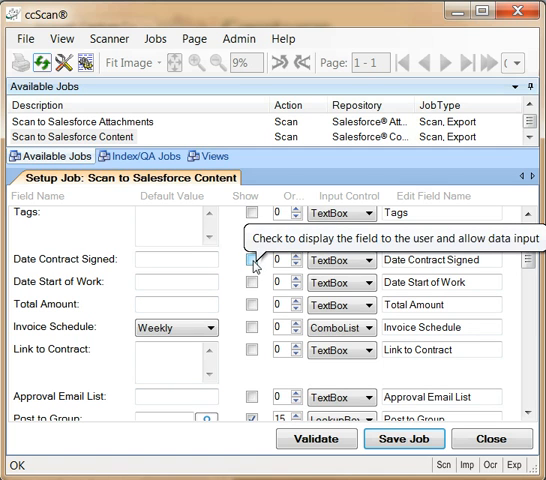
left_click(252, 260)
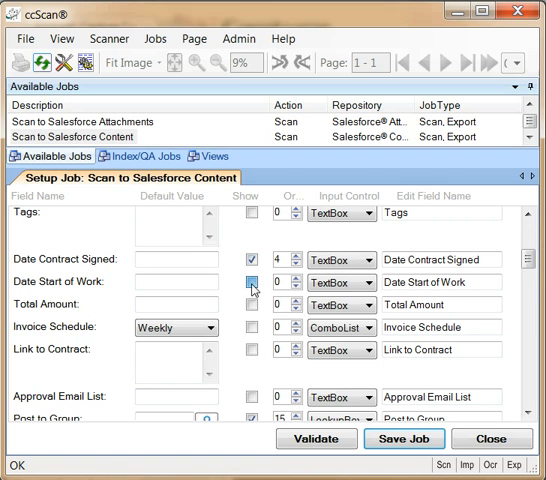
left_click(252, 282)
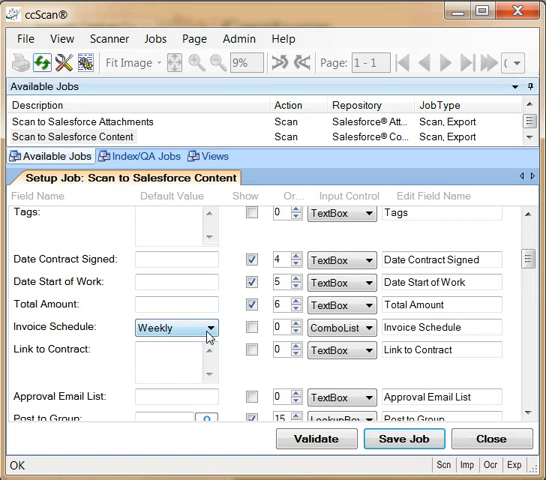
left_click(208, 328)
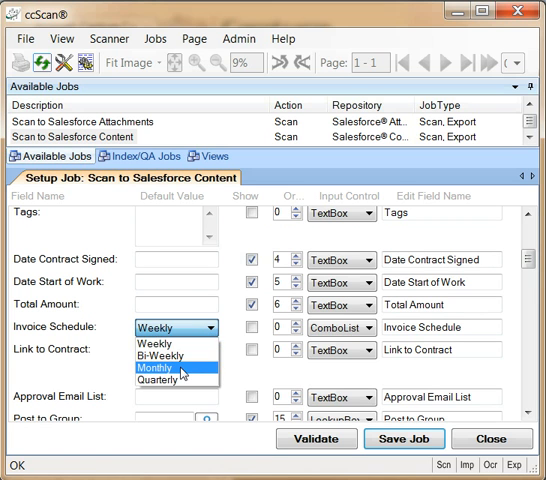
left_click(180, 370)
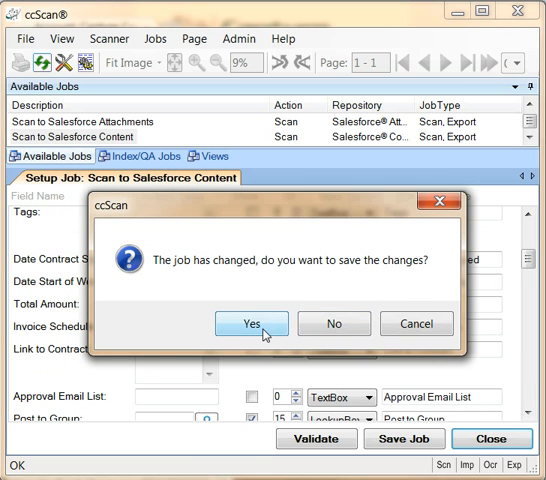
- Save the job changes and scroll the Content entry form down to Post to Record
left_click(252, 324)
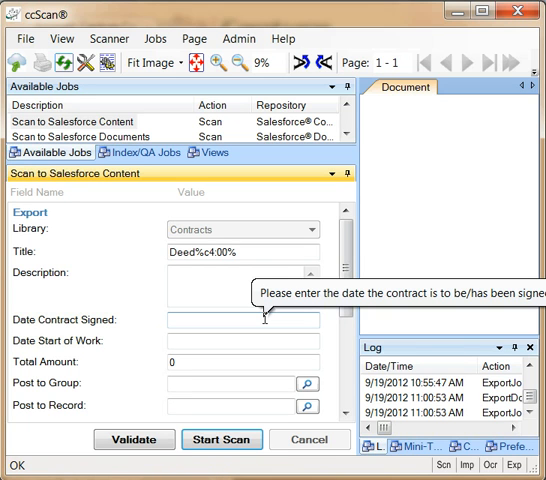
mouse_move(324, 246)
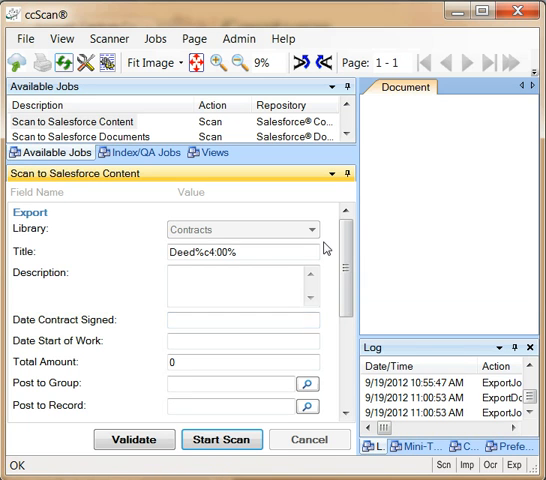
scroll("down", 3)
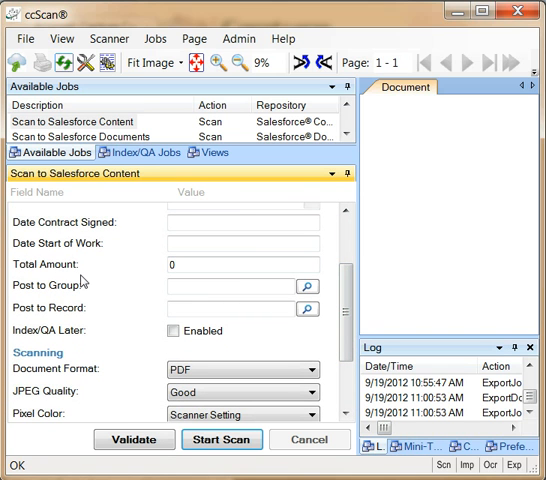
mouse_move(174, 348)
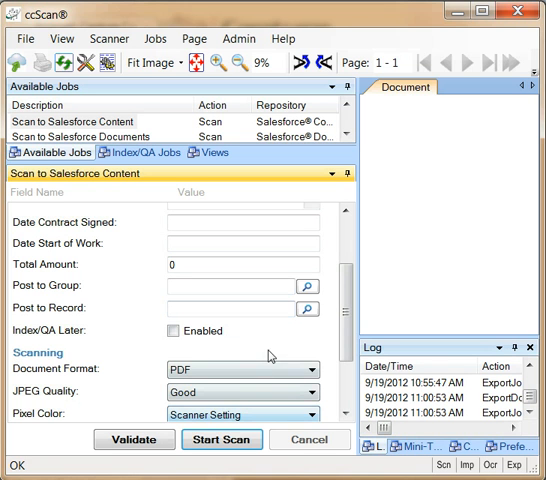
- Look up the target account and fill its record ID into Post to Record
left_click(308, 308)
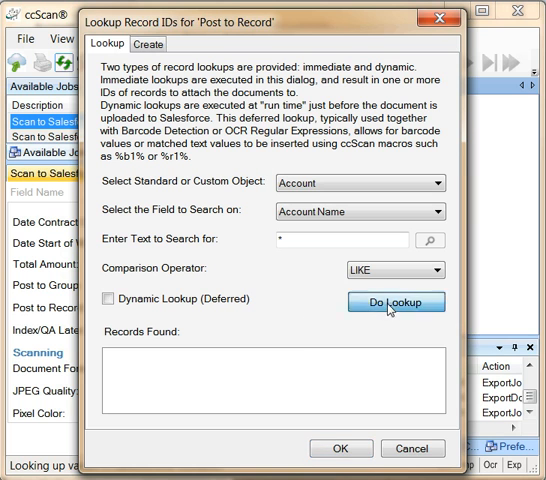
left_click(396, 300)
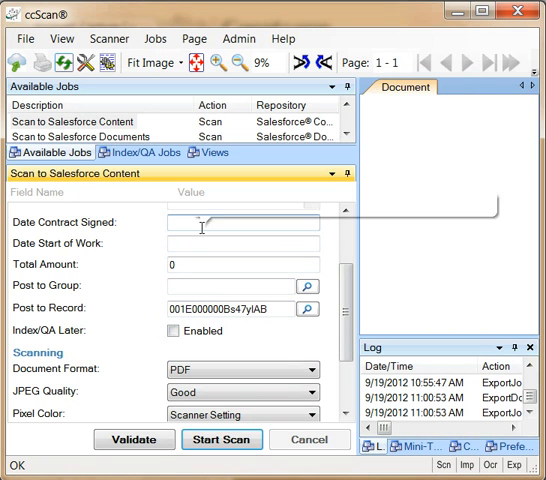
- Enter 9/19/2012 for both contract dates and 10000 as Total Amount
type("9/19/2012")
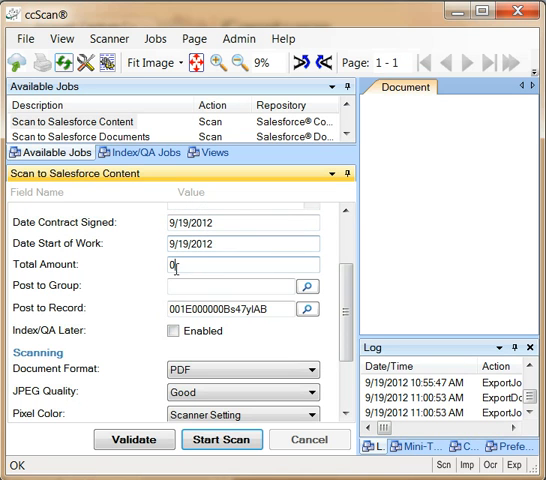
type("10000")
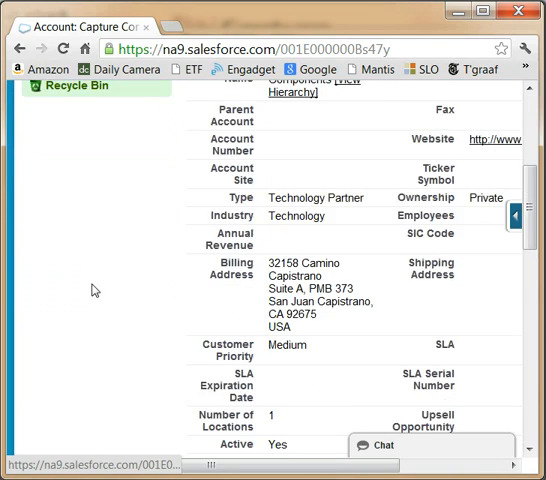
- Scroll the refreshed account page to confirm Deed16.pdf appears beside Deed15
scroll("down", 3)
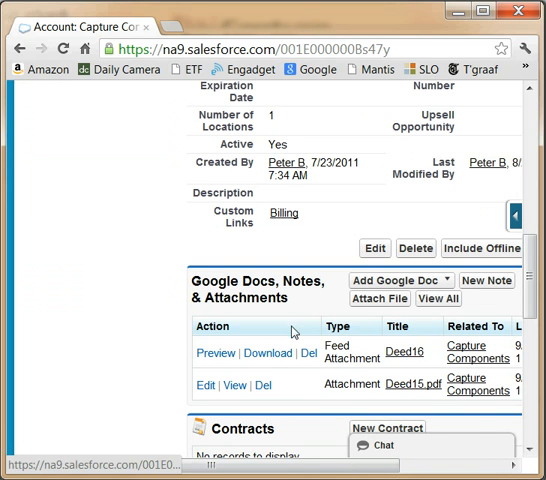
mouse_move(372, 368)
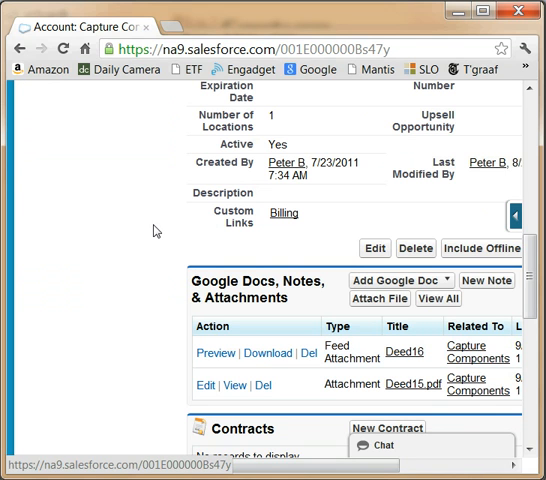
mouse_move(148, 228)
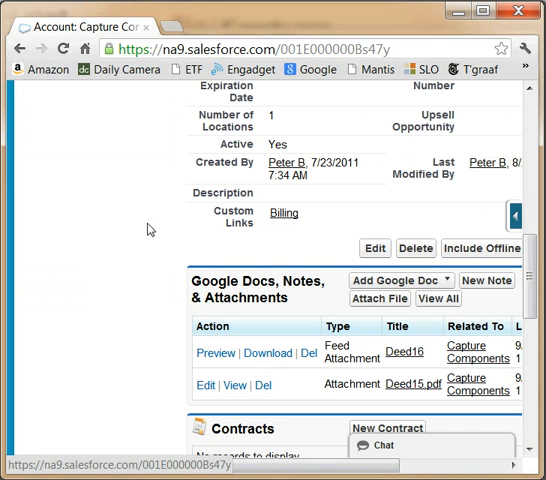